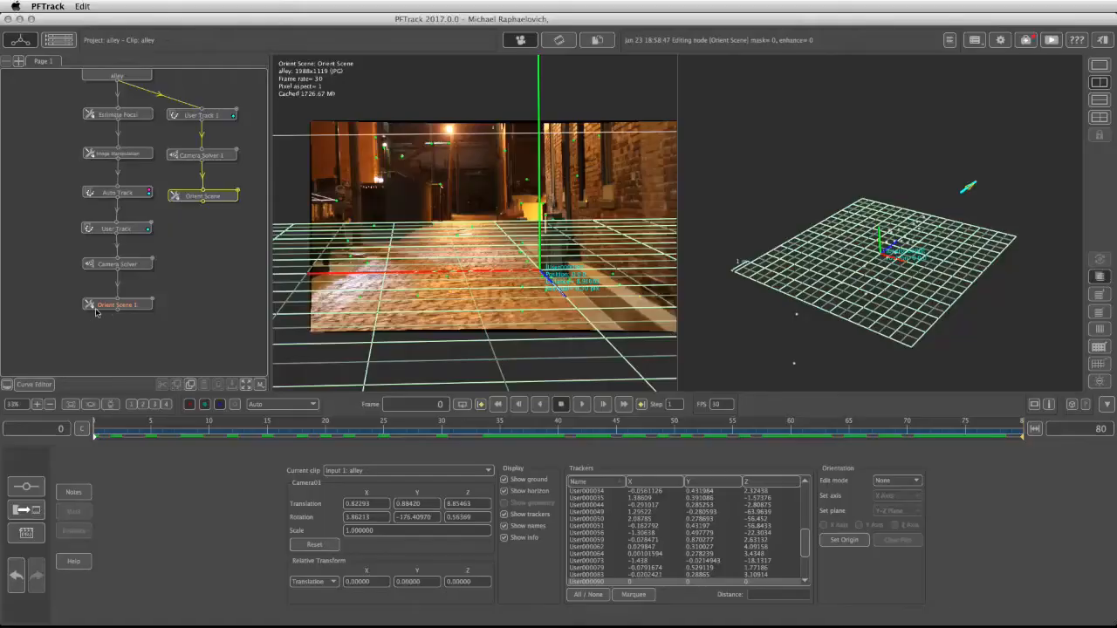
Step: Add an Image Modelling node connected below Orient Scene 1 from the node menu
{"action": "right_click", "coordinate": [118, 304]}
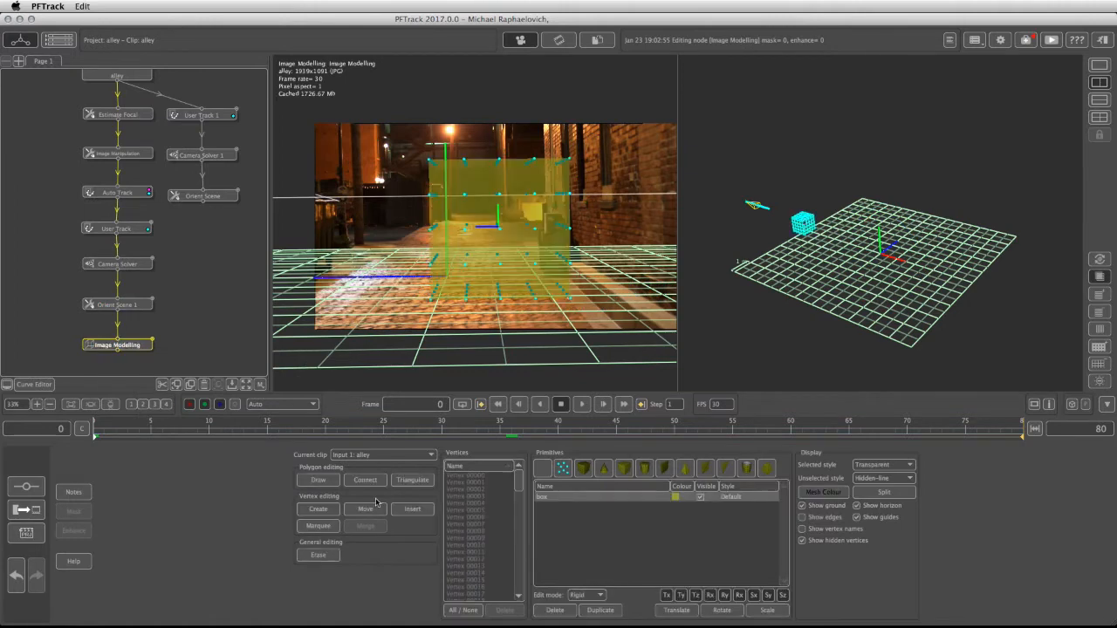
{"action": "mouse_move", "coordinate": [341, 502]}
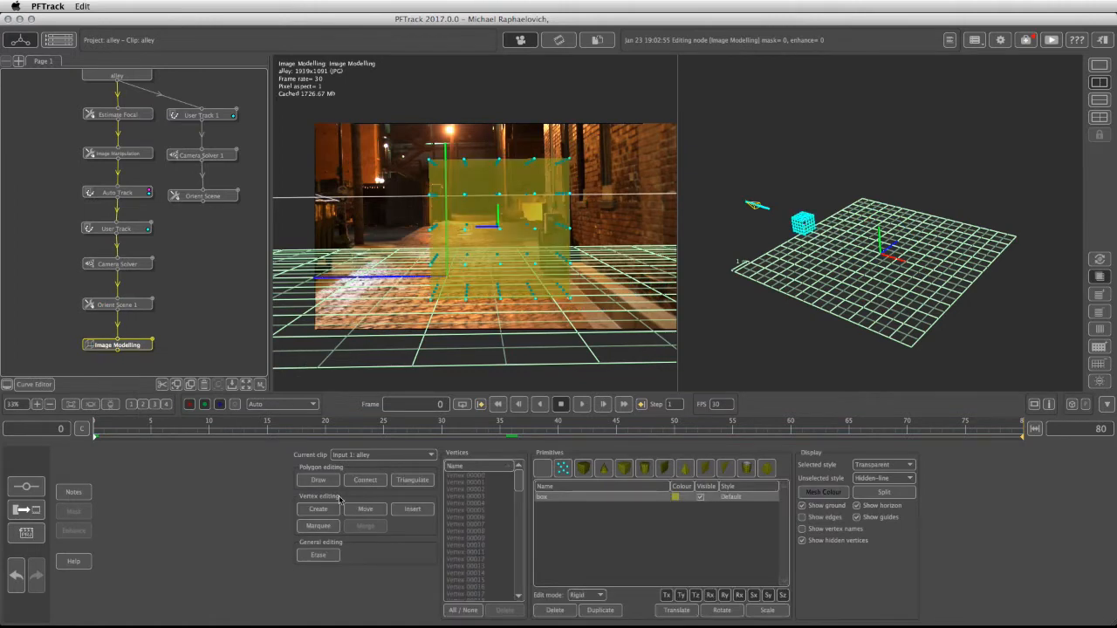
{"action": "mouse_move", "coordinate": [364, 509]}
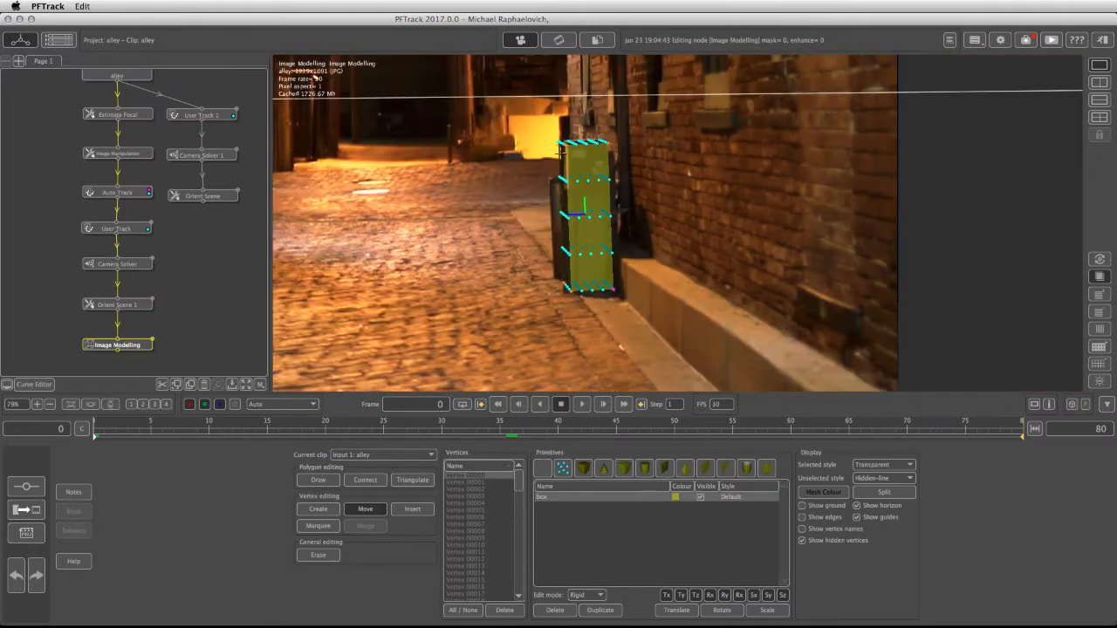
{"action": "mouse_move", "coordinate": [122, 444]}
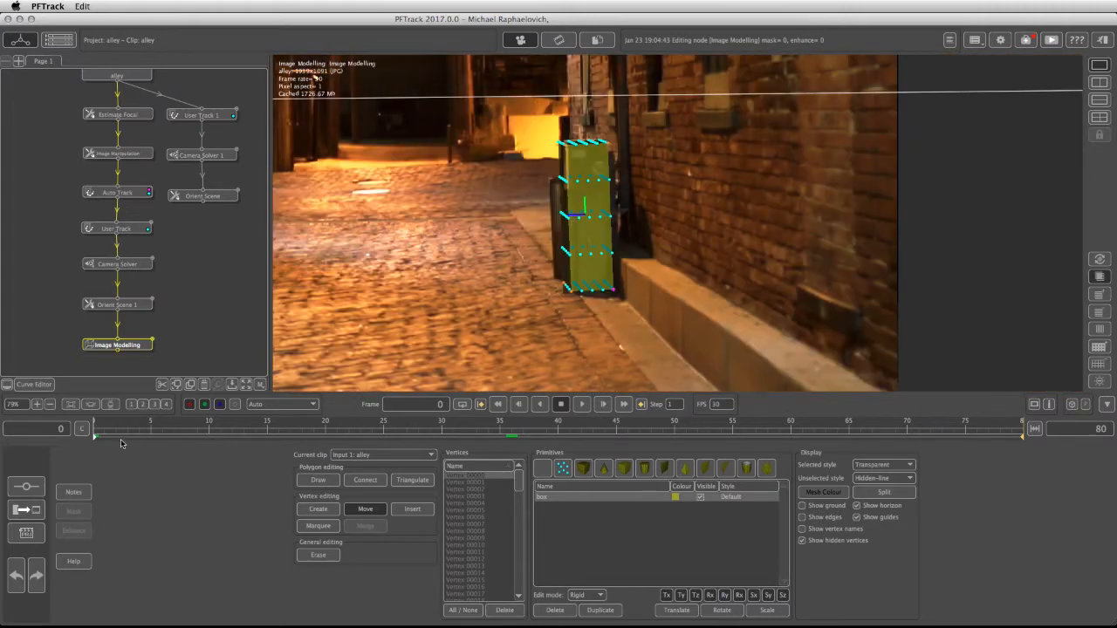
Step: Scrub the timeline to frame 63 and confirm the box stays locked to the wall object
{"action": "left_click_drag", "start_coordinate": [95, 437], "coordinate": [721, 436]}
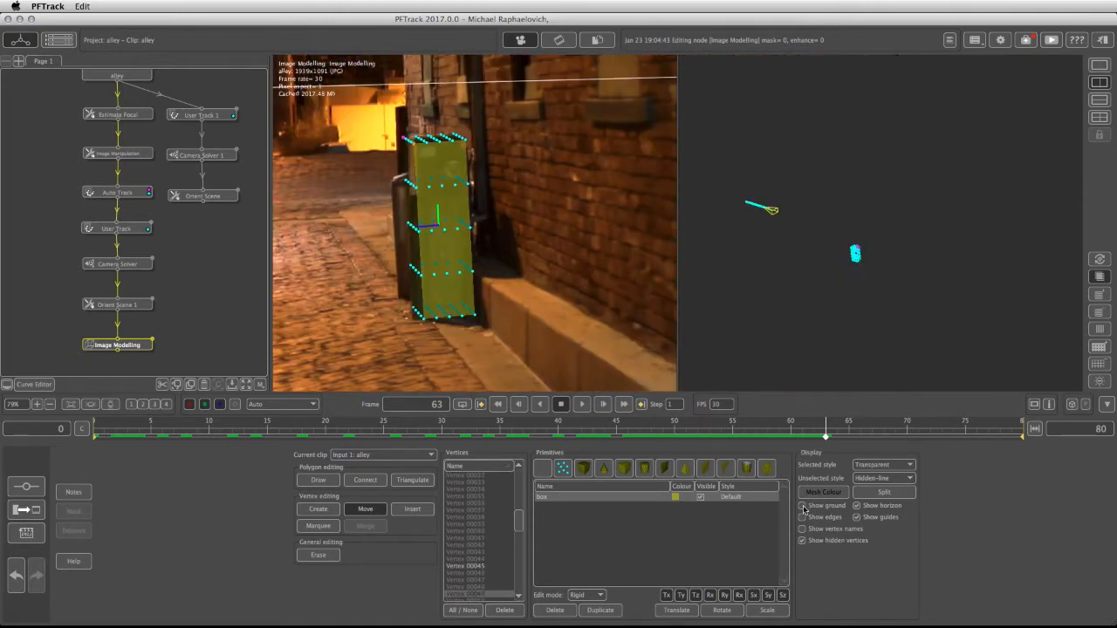
{"action": "left_click", "coordinate": [803, 507]}
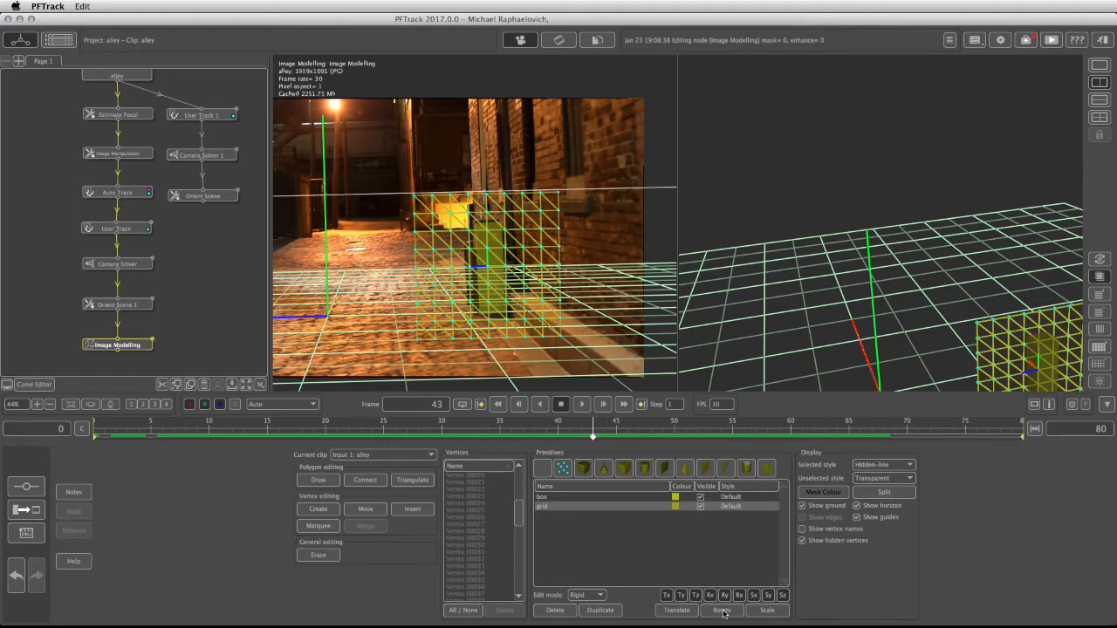
Step: Switch to the Rotate mode to lay the grid plane flat along the alley floor
{"action": "left_click", "coordinate": [723, 611]}
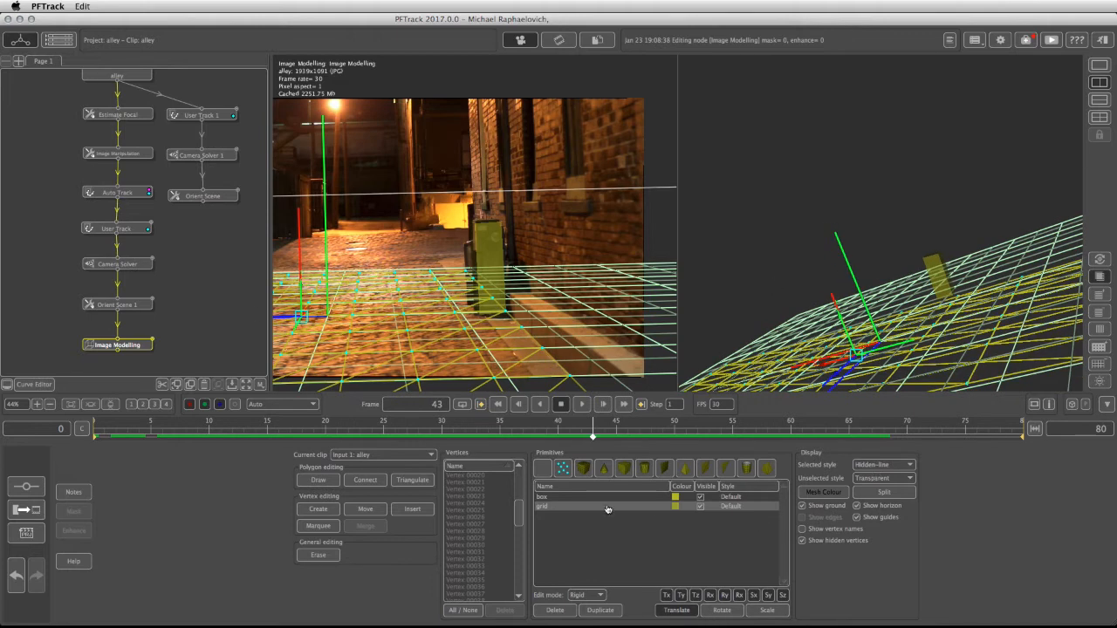
Step: Set Unmoved style to Textured and scrub the clip to review the projected cobblestone footage
{"action": "left_click", "coordinate": [908, 465]}
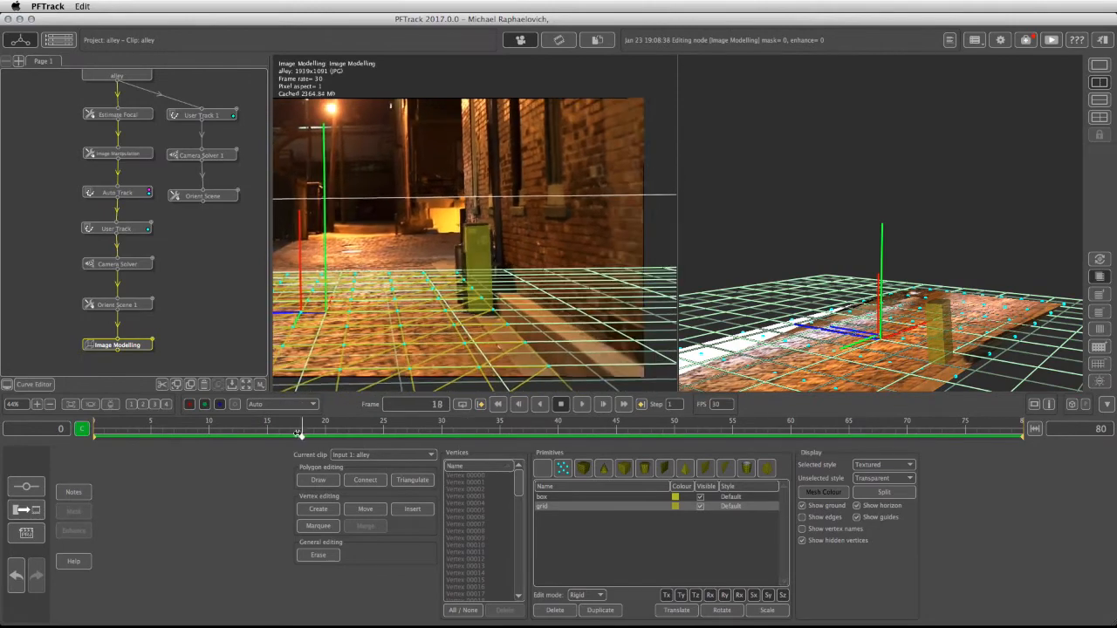
{"action": "left_click_drag", "start_coordinate": [298, 429], "coordinate": [674, 430]}
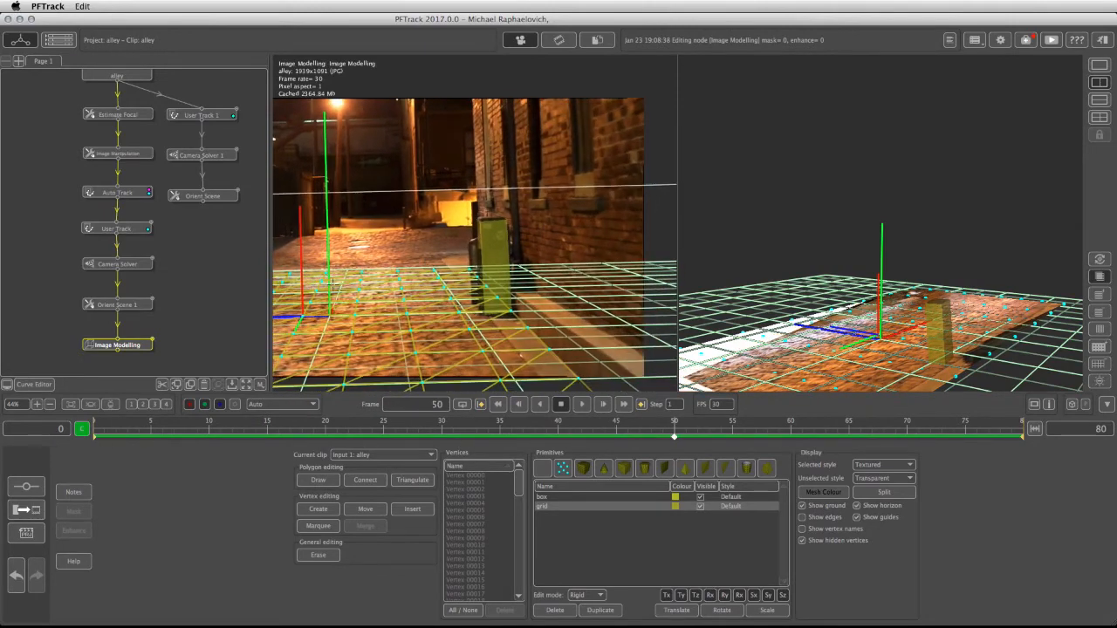